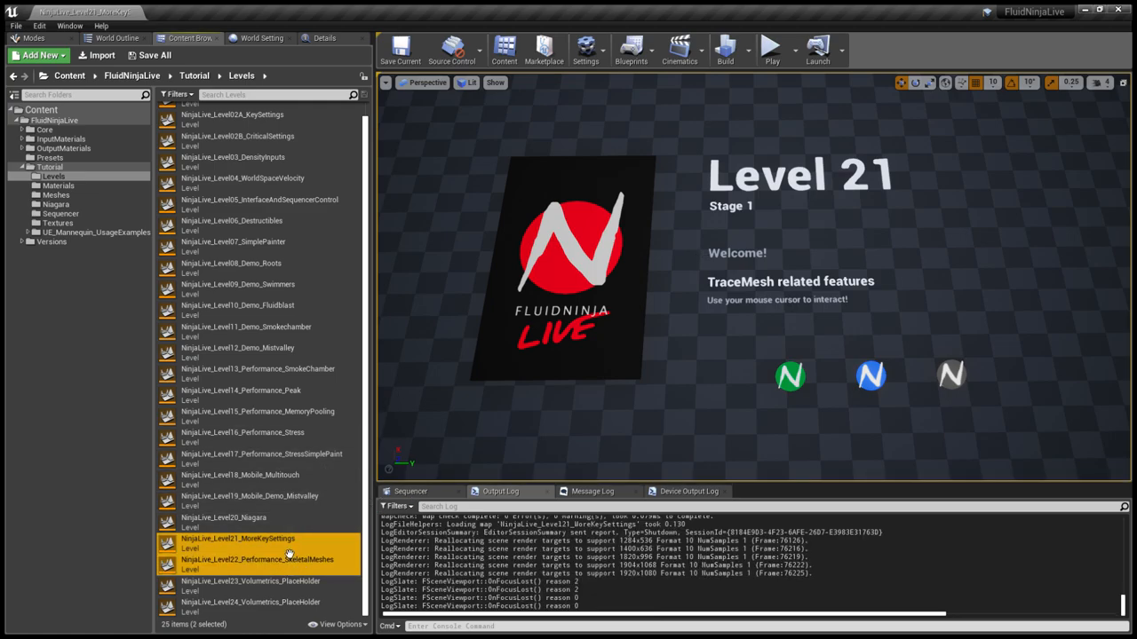
Step: Start Level 21 in Play mode and fly to the Stage 2 Simple Collision board
click(238, 541)
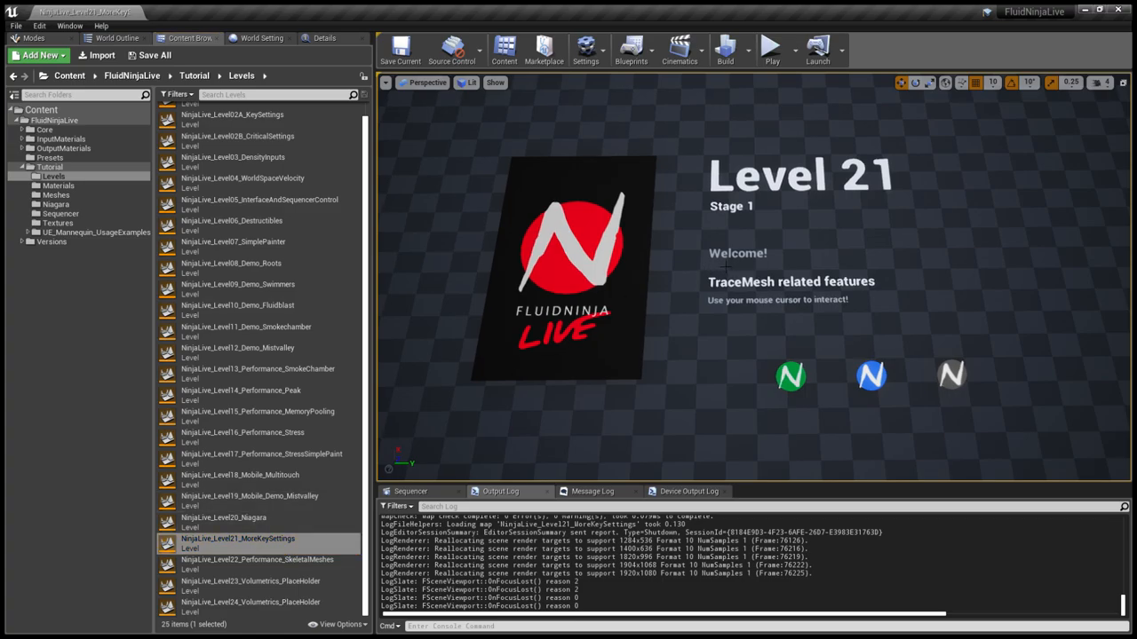
click(770, 46)
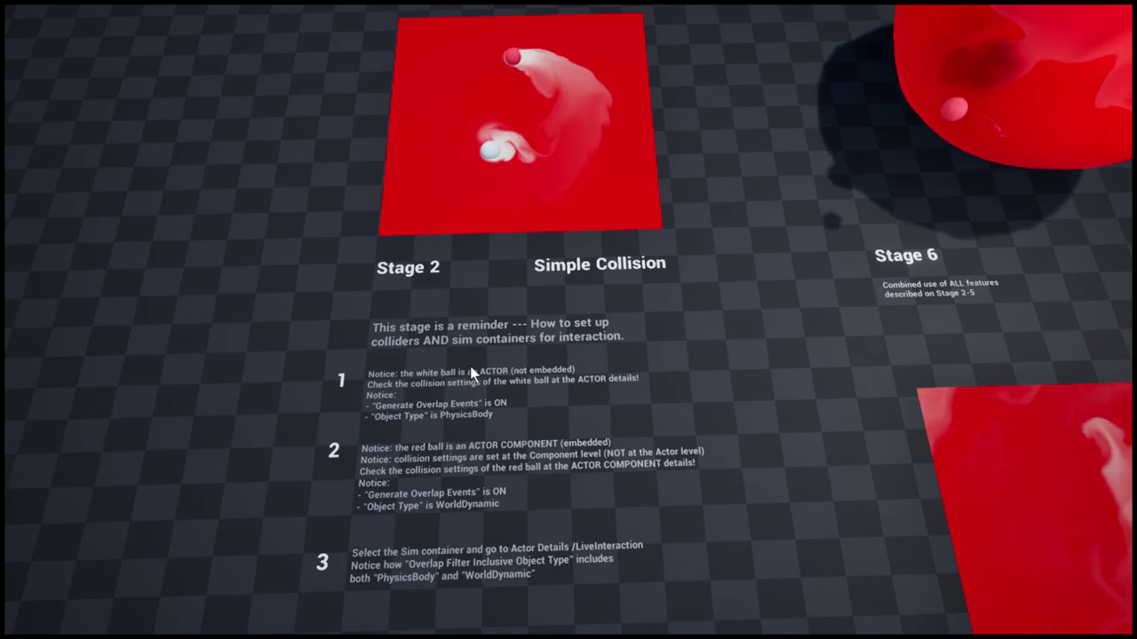
mouse_move(543, 311)
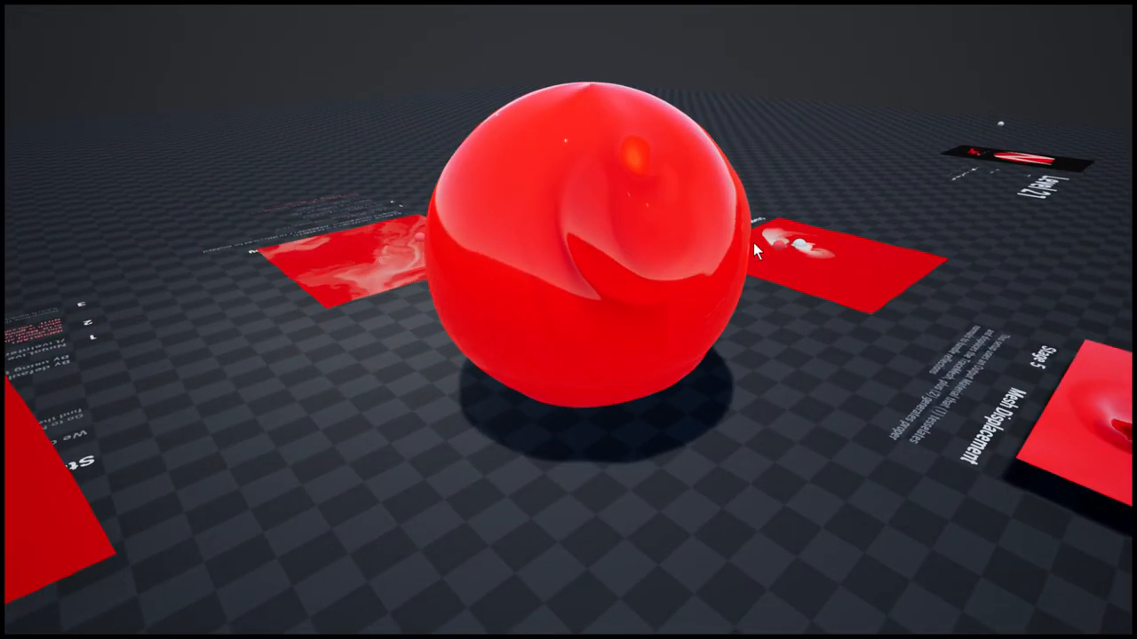
Step: Drag across the big red Stage 6 sphere to disturb its swirling fluid
drag(755, 249, 666, 220)
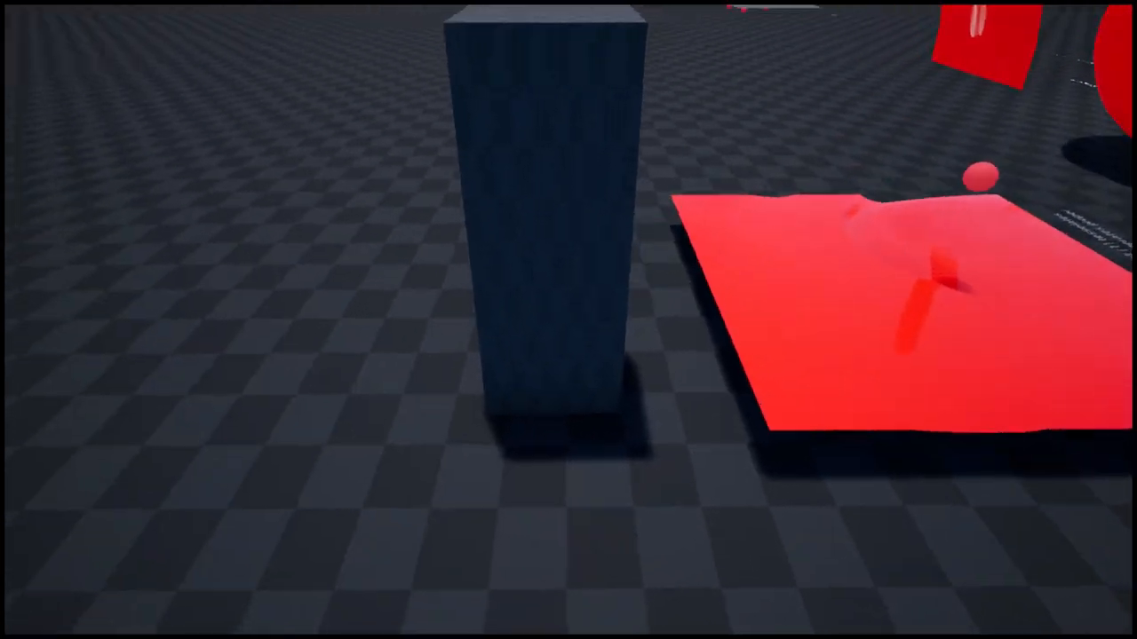
mouse_move(568, 320)
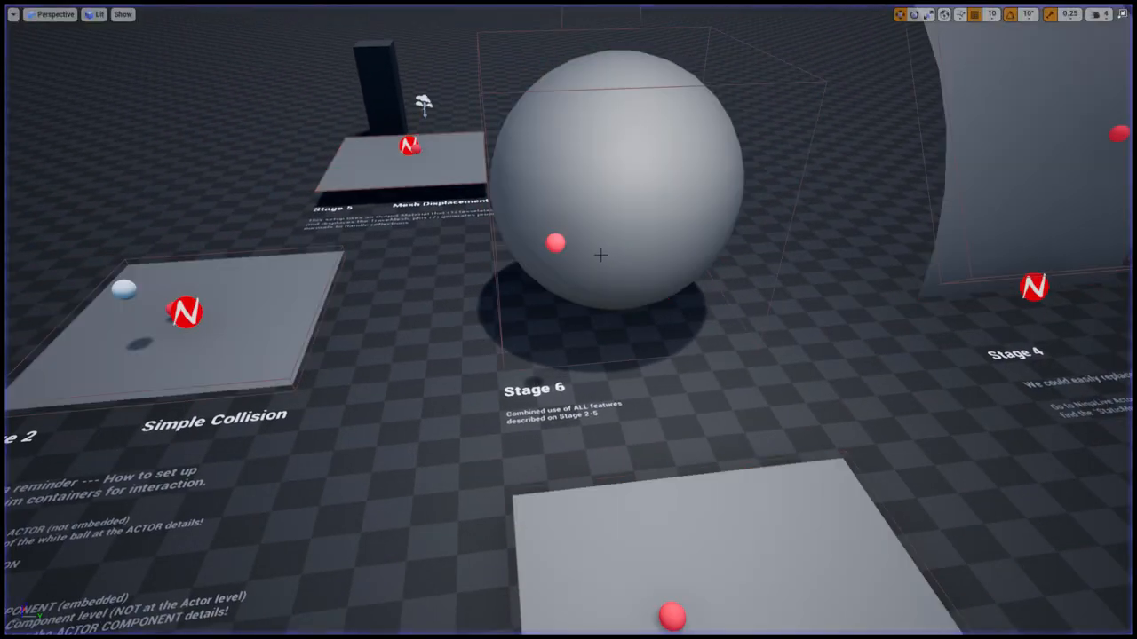
Step: Exit Play mode back to the editable scene with the grey stage boards
click(554, 243)
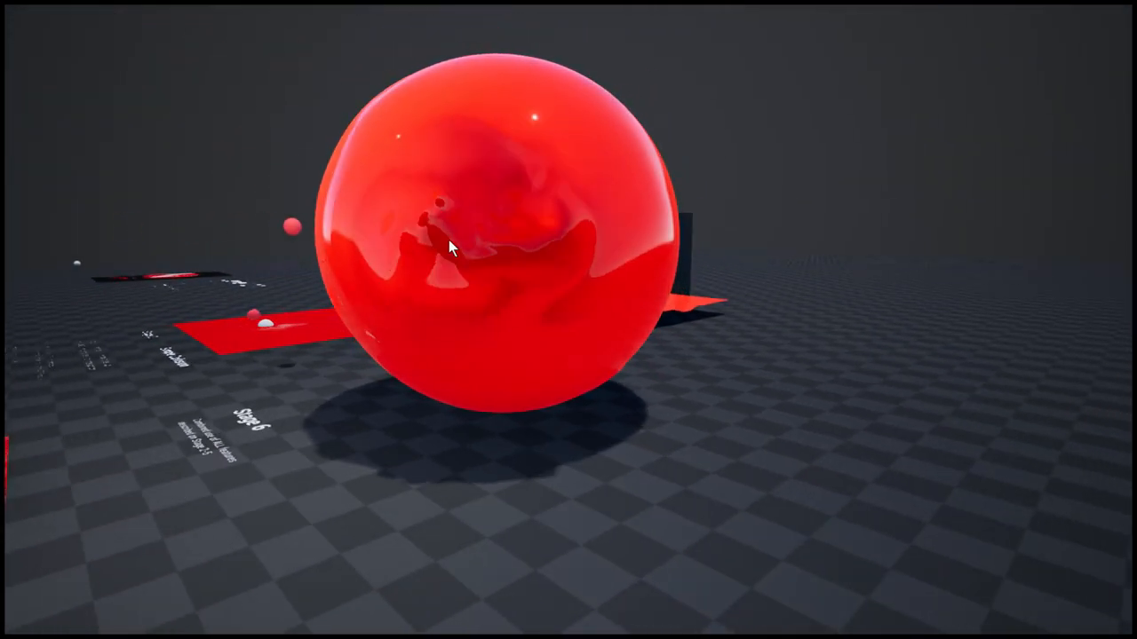
Step: With Level 21 playing again, drag over the red Stage 6 sphere to stir its fluid
drag(448, 249, 524, 284)
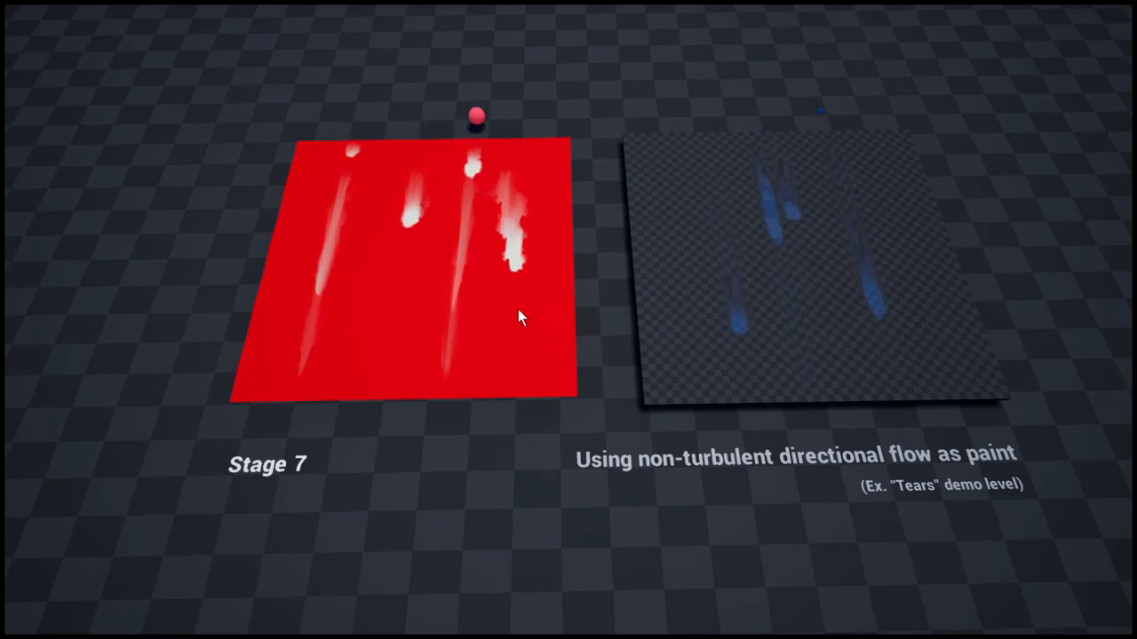
mouse_move(702, 185)
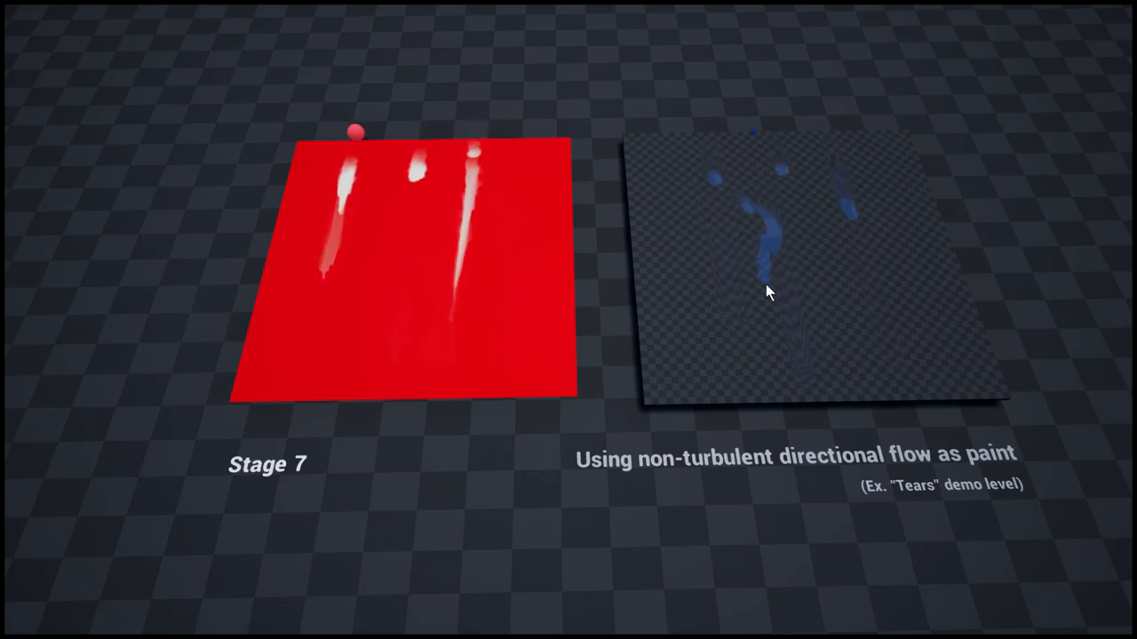
mouse_move(511, 210)
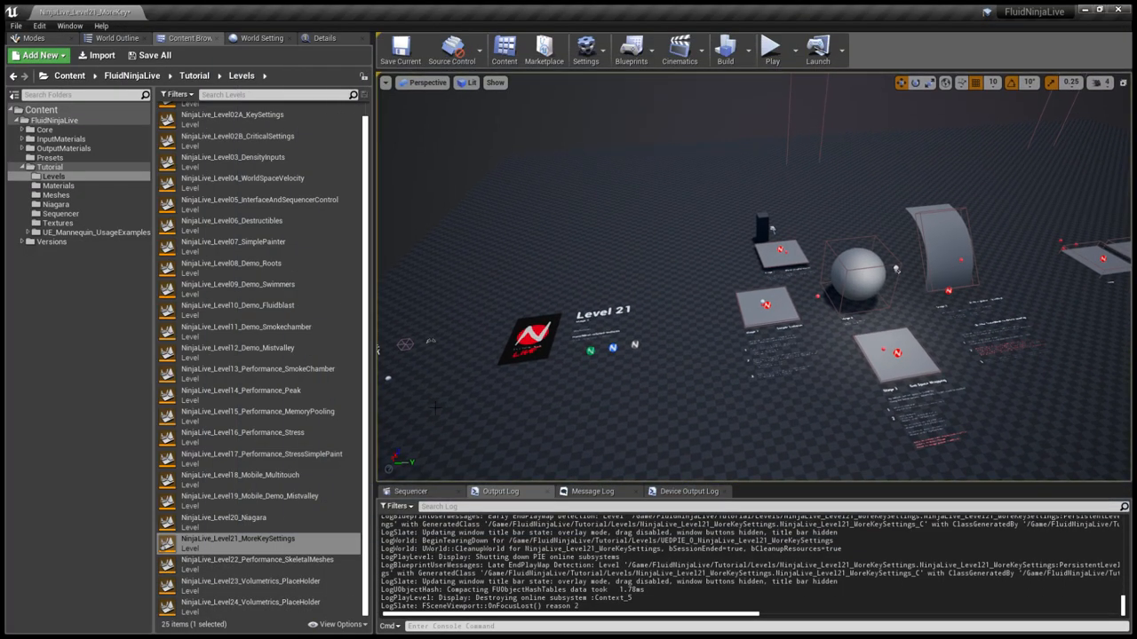
Step: Load NinjaLive_Level22_Performance_SkeletalMeshes from the Content Browser
click(257, 560)
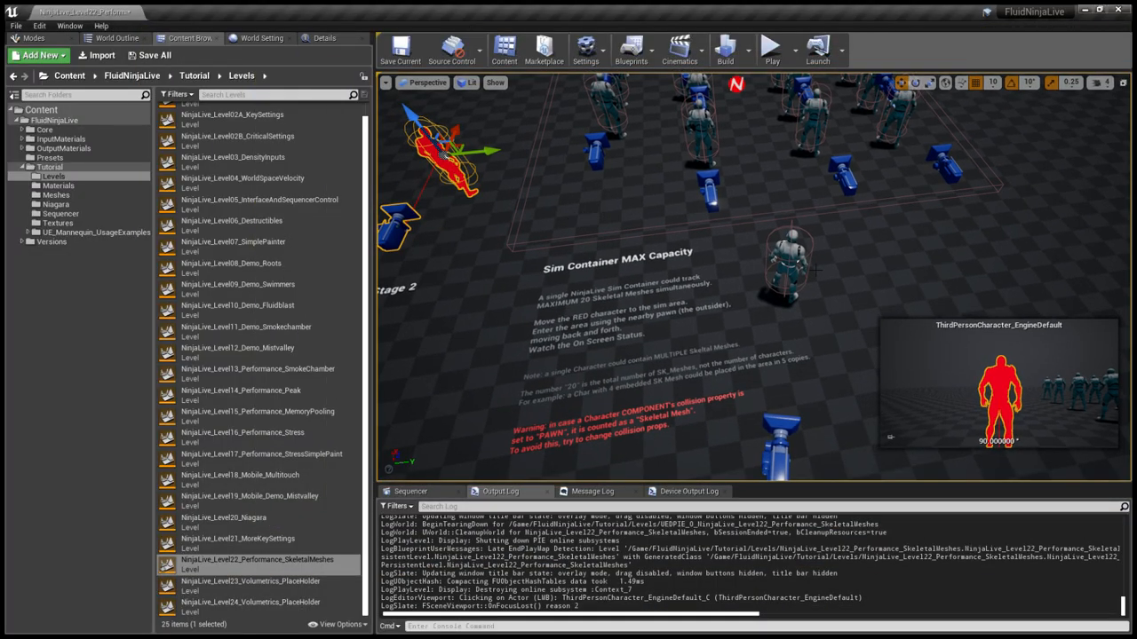
Step: Select a character and maximise the viewport to see the full Level 22 layout
click(786, 258)
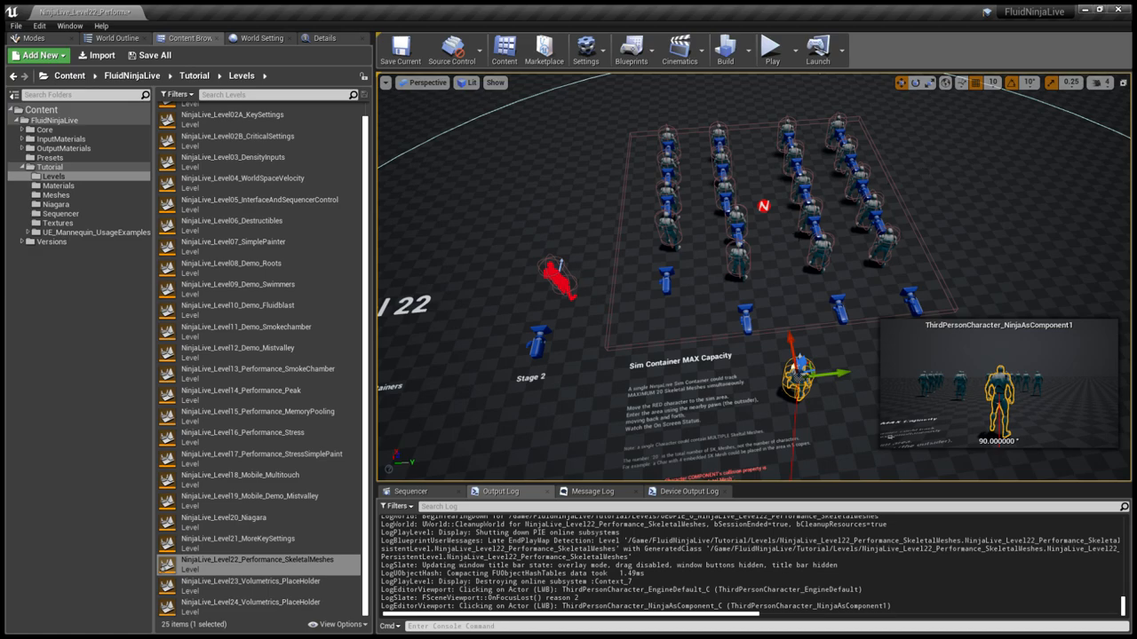
click(767, 204)
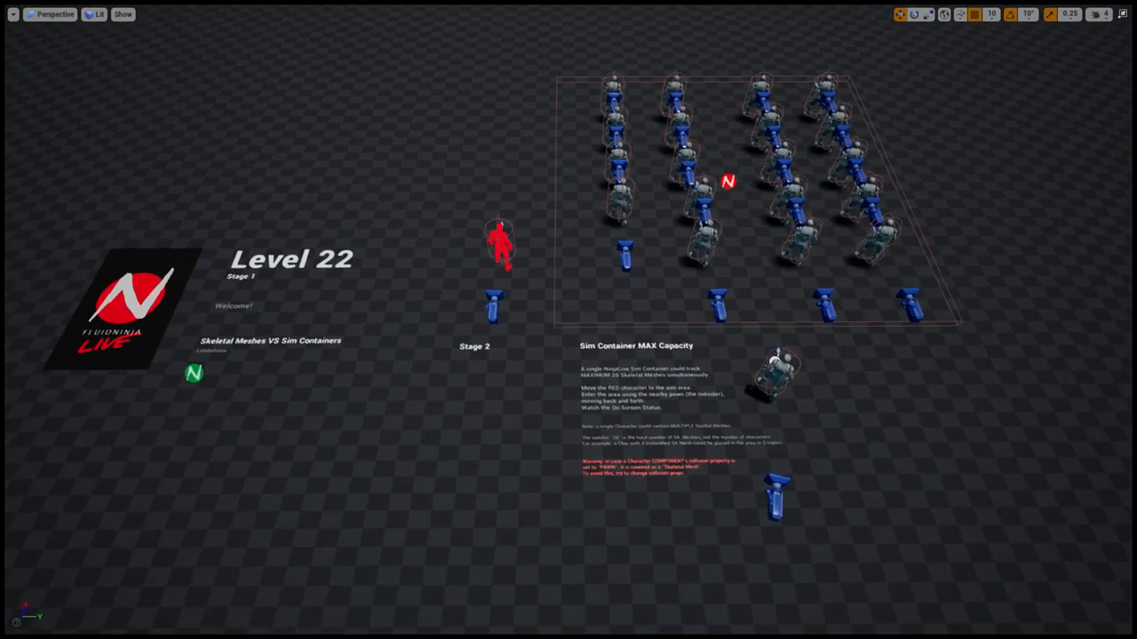
Step: Leave immersive mode and load the Level 23 Volumetrics Test 1 placeholder level
key(Escape)
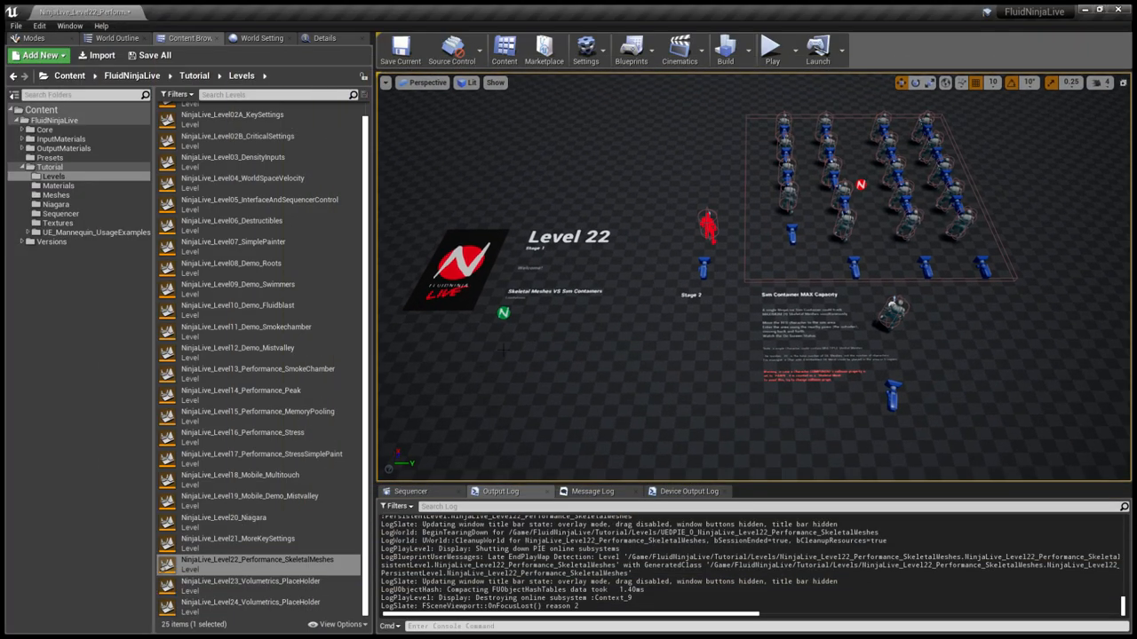
click(252, 602)
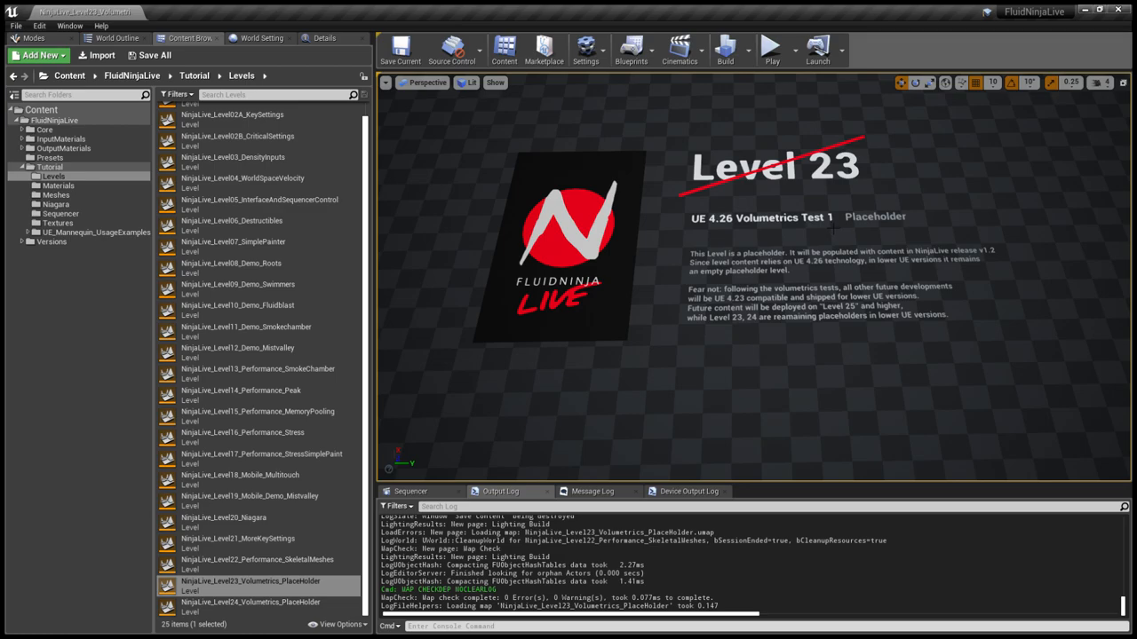
mouse_move(653, 377)
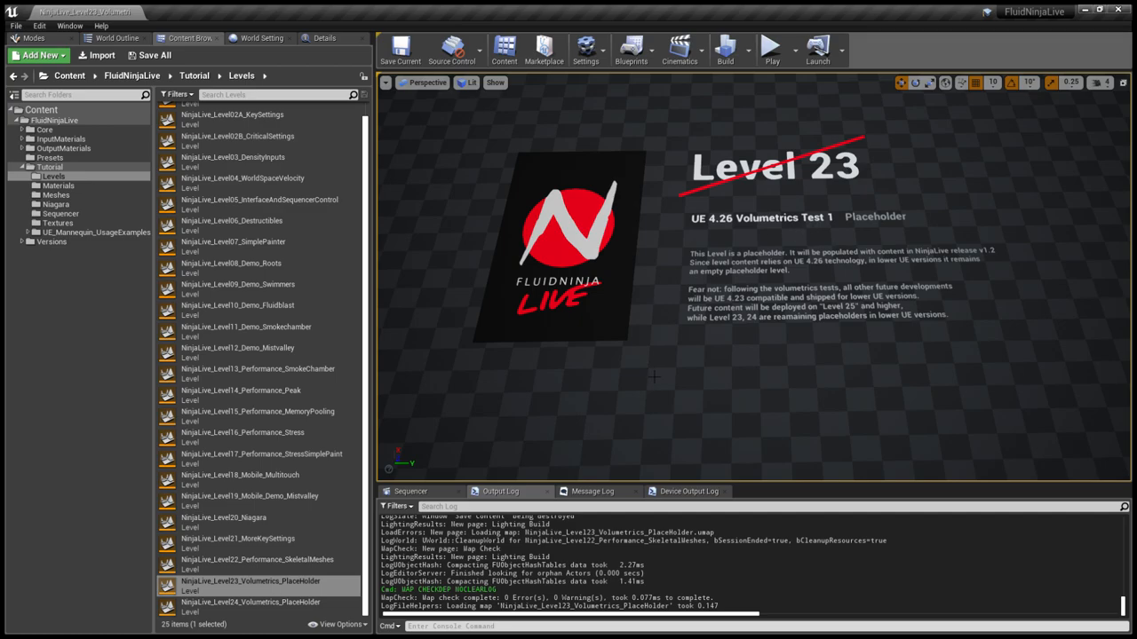